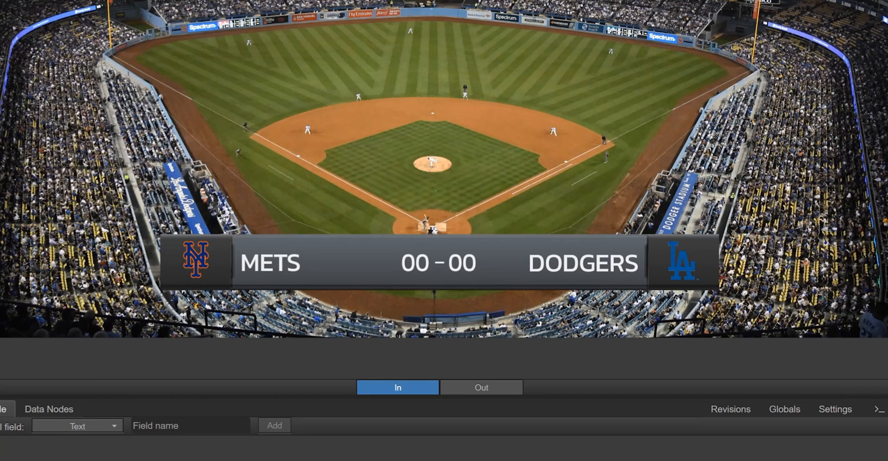
Play the scoreboard's intro and outro animations to preview them.
click(481, 388)
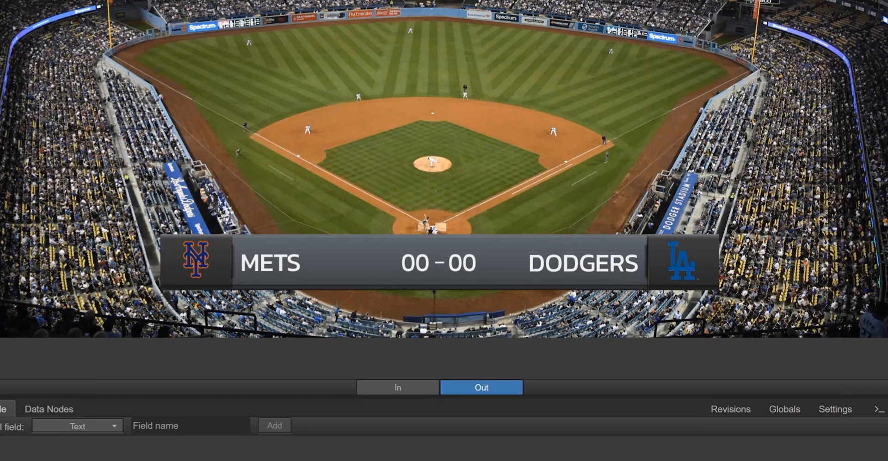
click(396, 388)
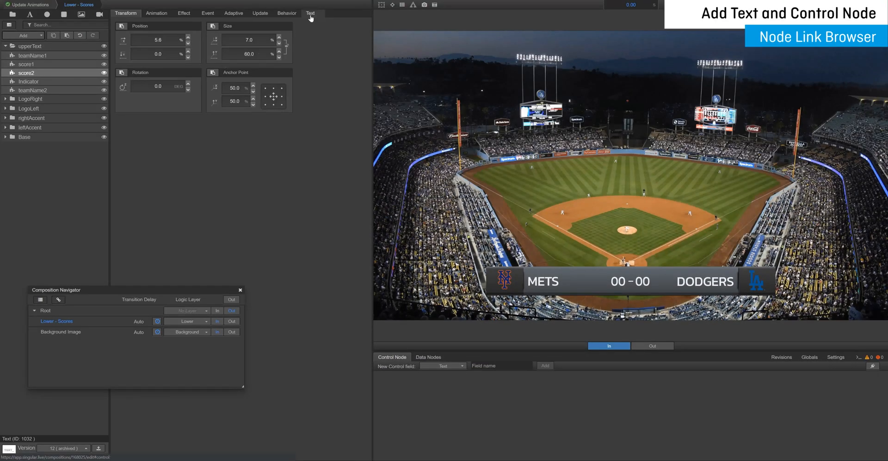
Link the score2 text to a new Control Node field named score2 holding 00.
click(310, 13)
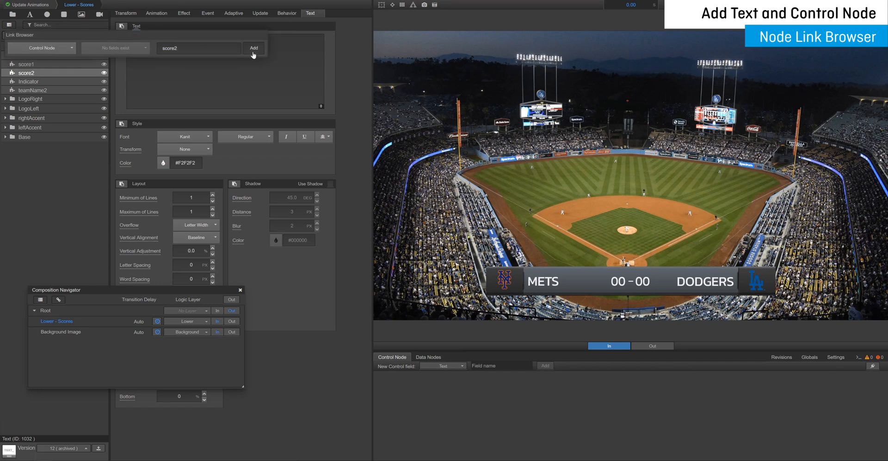
click(253, 48)
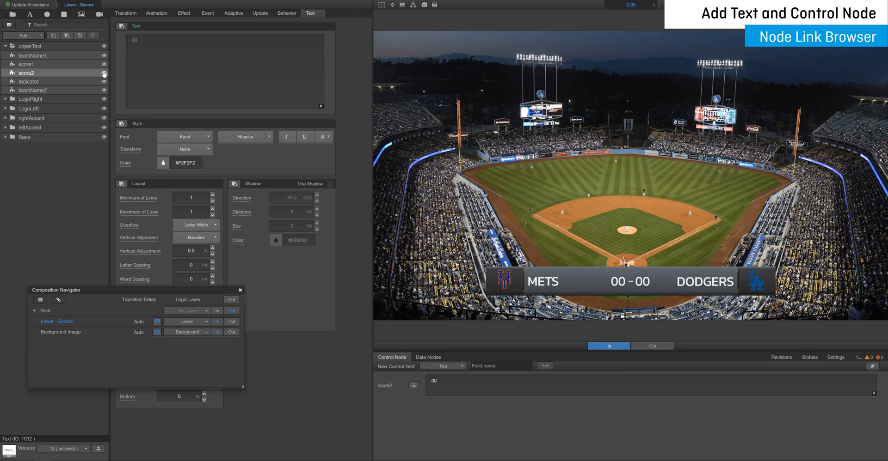
click(294, 15)
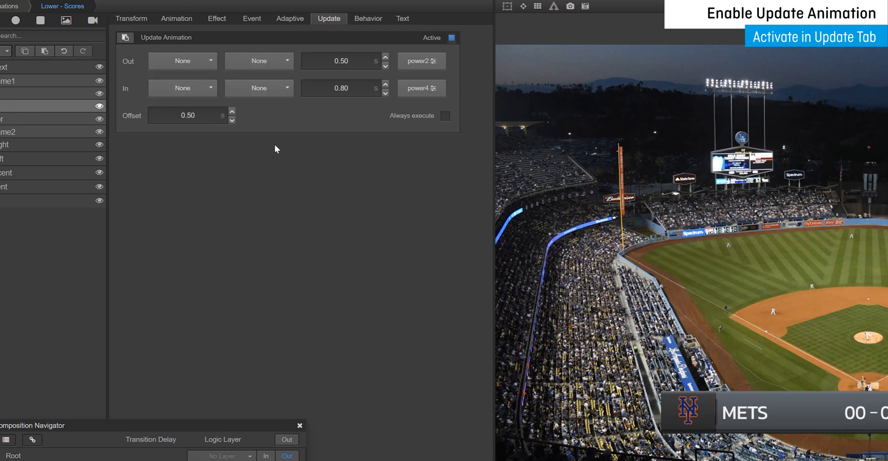
mouse_move(282, 165)
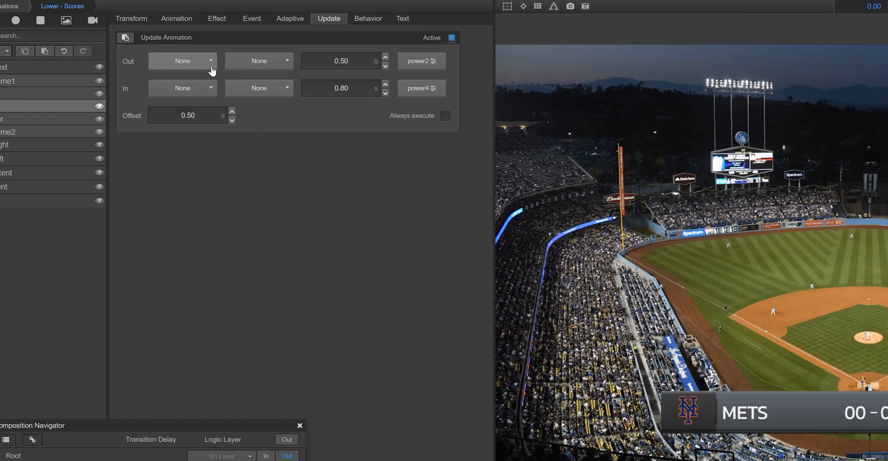
Set score2's update animation to Translate out to the right and Translate back in.
click(182, 60)
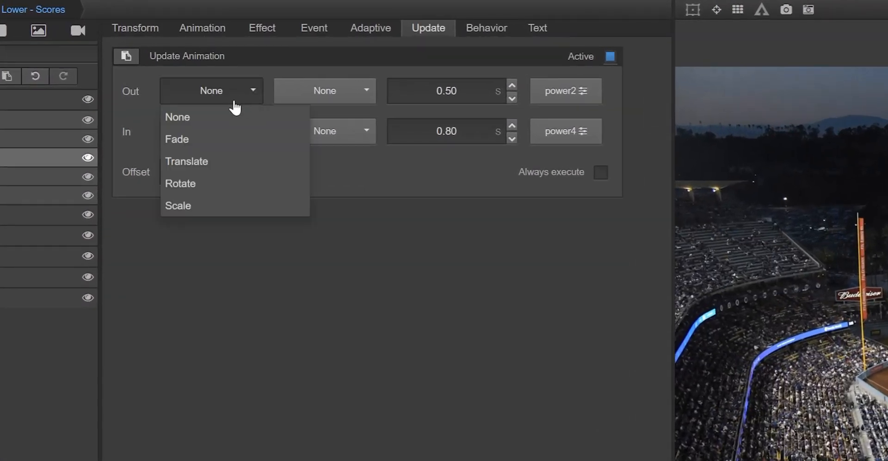
click(186, 162)
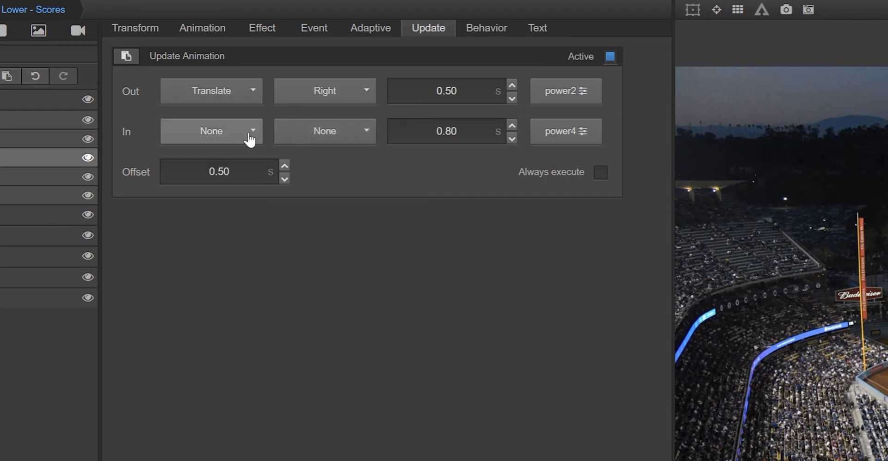
click(211, 131)
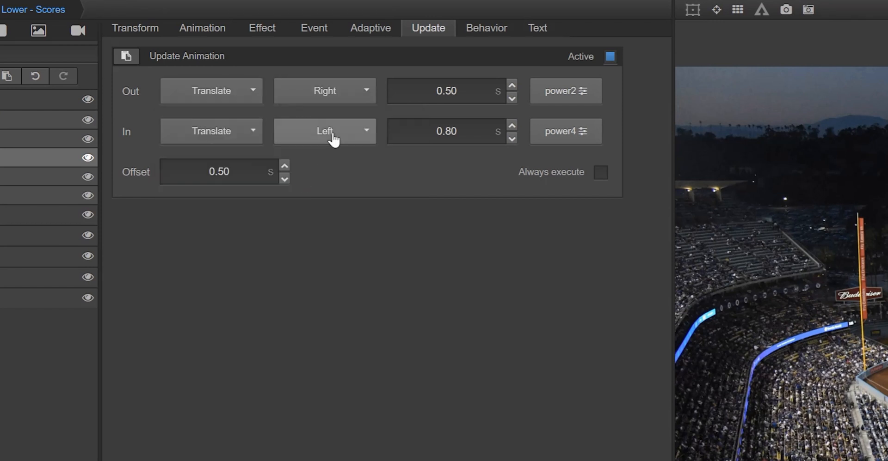
click(324, 131)
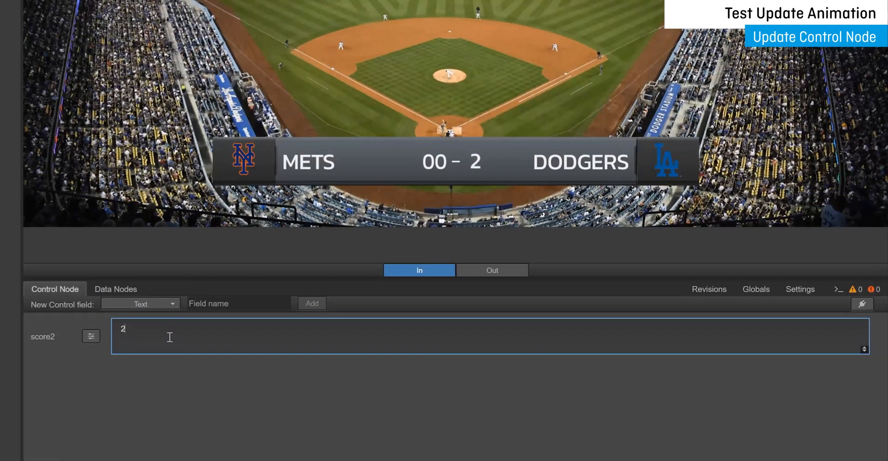
Enter 3, 4 and 5 into the score2 control field, triggering the update animation each time.
text(3)
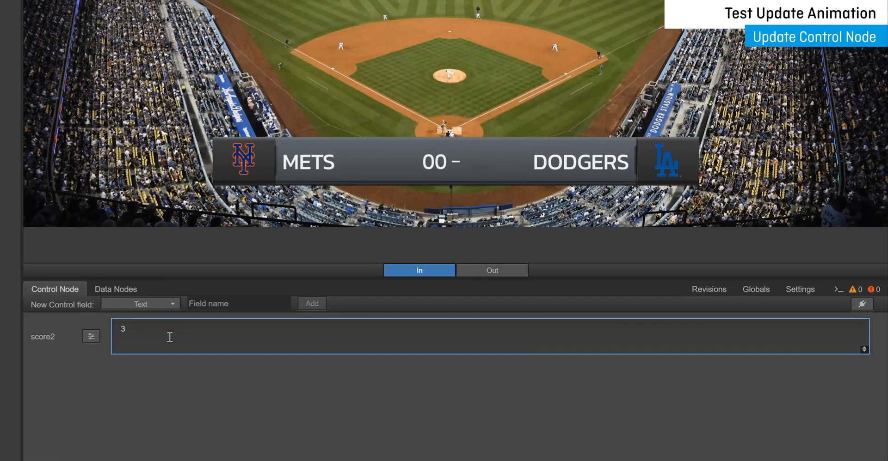
text(4)
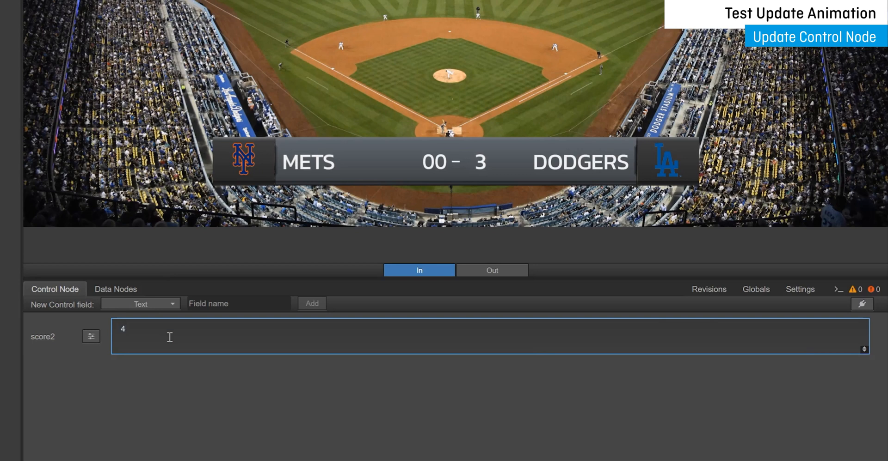
text(5)
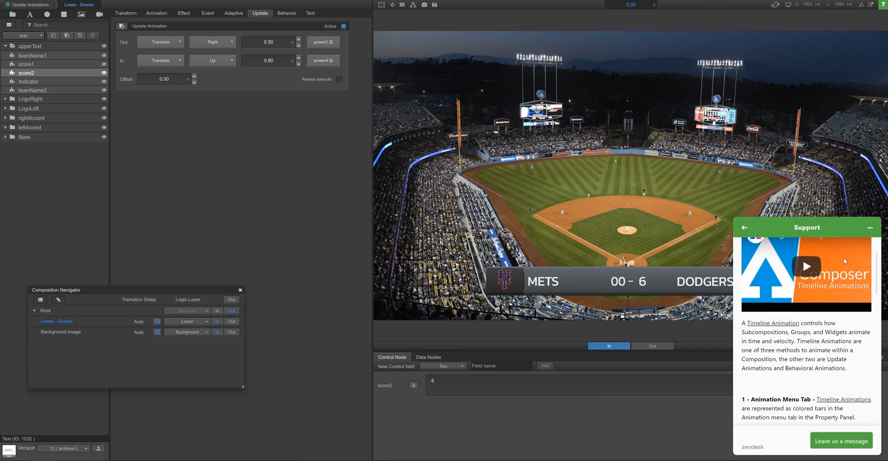
Scroll through the Timeline Animations support article to its bar-dragging explanation.
scroll(down, 3)
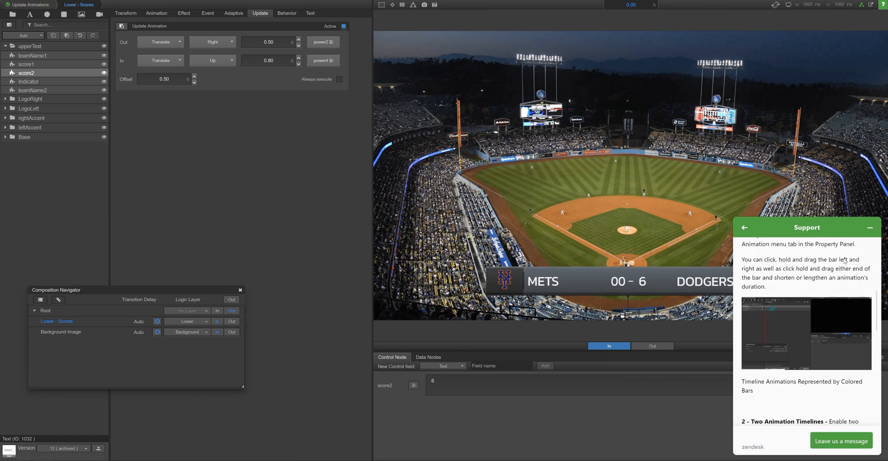